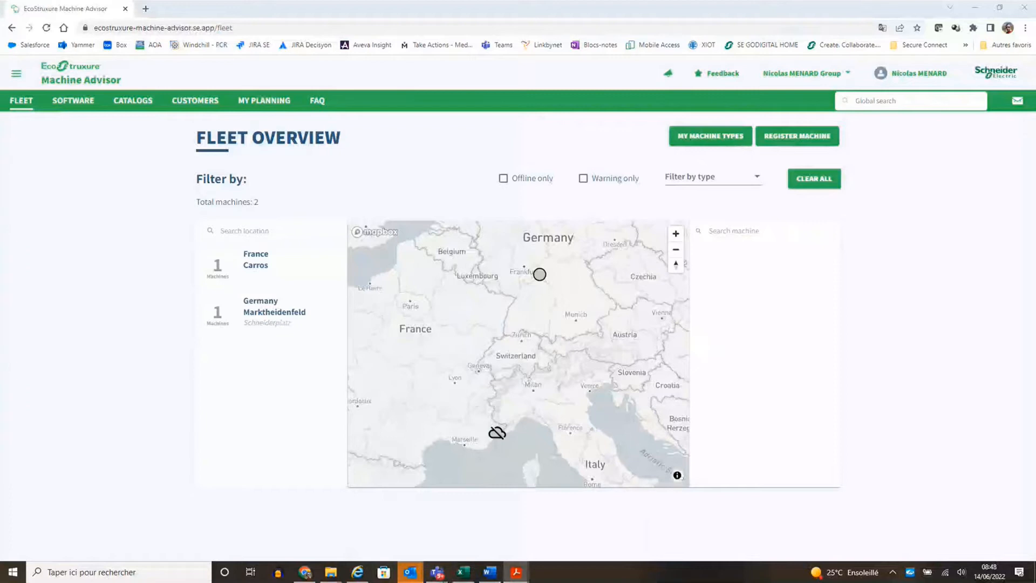
Step: Open the HMISTM6BOXIOT machine from the Carros, France location on Fleet Overview
{"action": "left_click", "coordinate": [255, 264]}
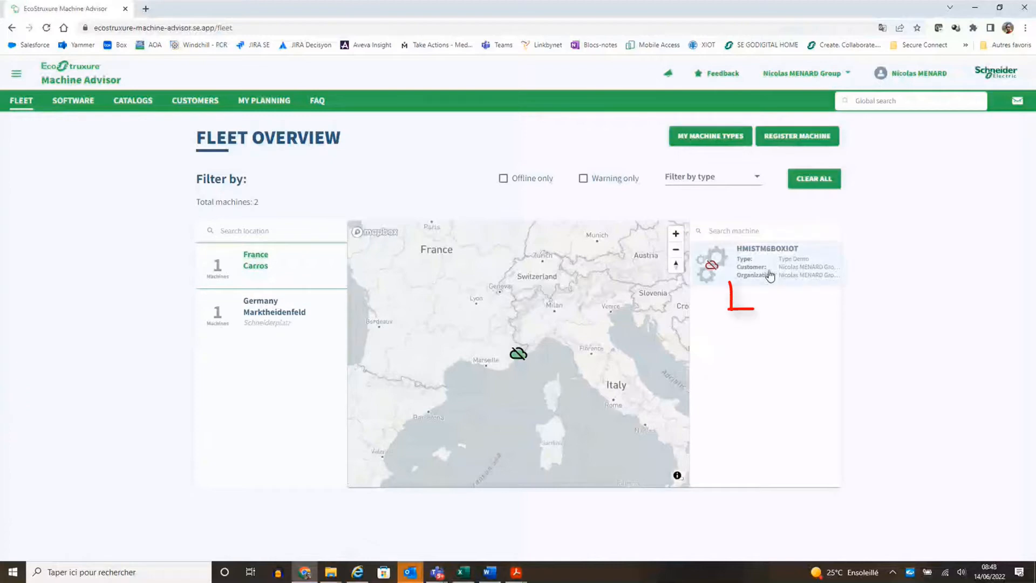
{"action": "left_click", "coordinate": [766, 262]}
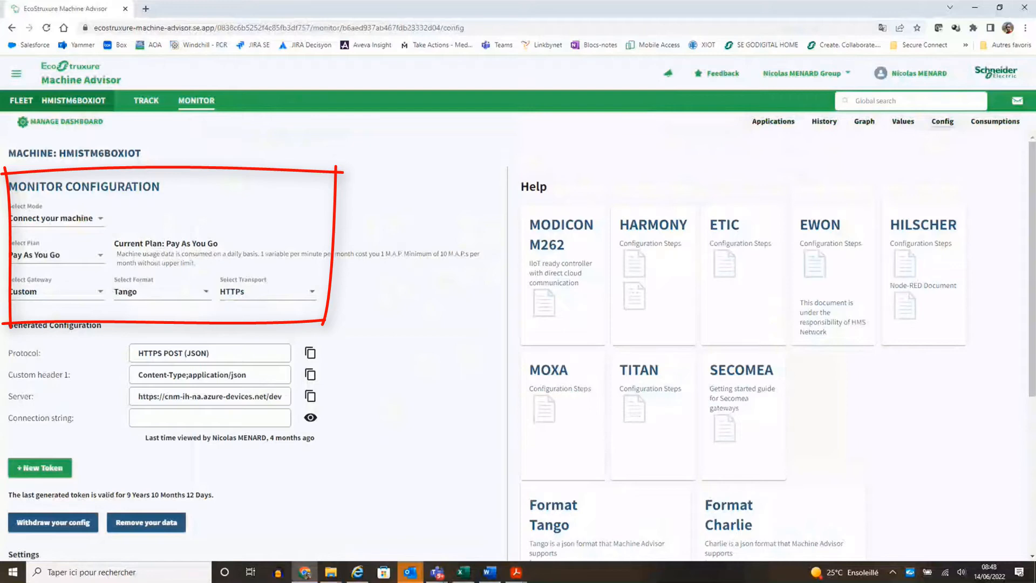
{"action": "mouse_move", "coordinate": [78, 206]}
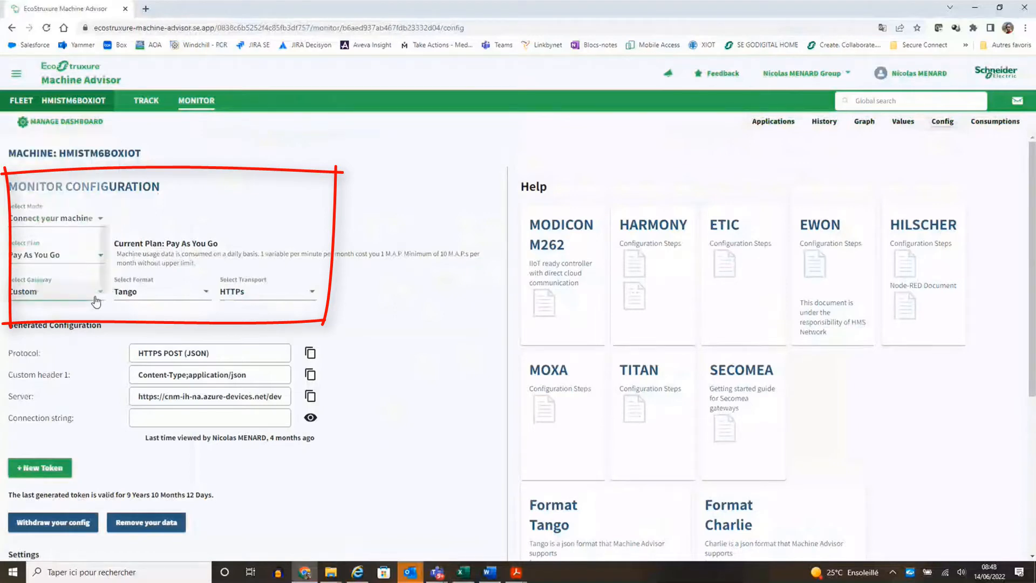
Step: Keep HTTPs as the transport alongside the Custom gateway and Tango format
{"action": "left_click", "coordinate": [162, 292]}
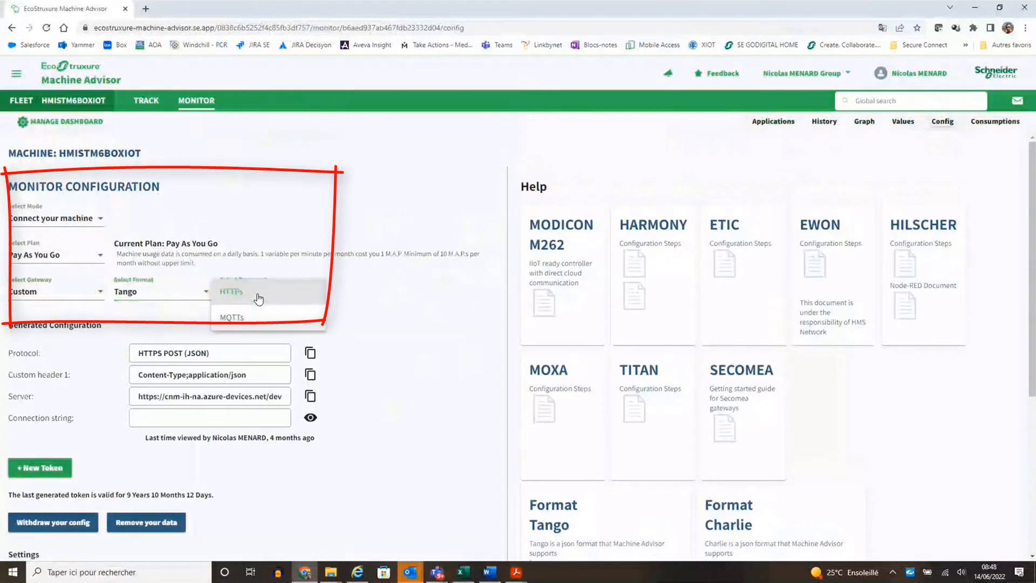
{"action": "left_click", "coordinate": [231, 291]}
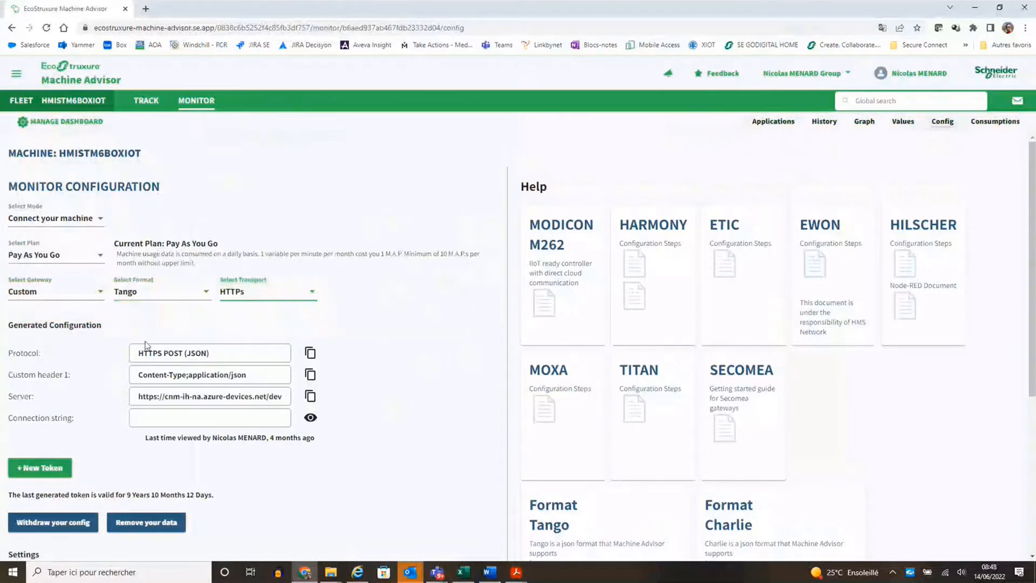
Step: Create a new access token with 10-year duration and approve its generation
{"action": "scroll", "scroll_direction": "down", "scroll_amount": 3}
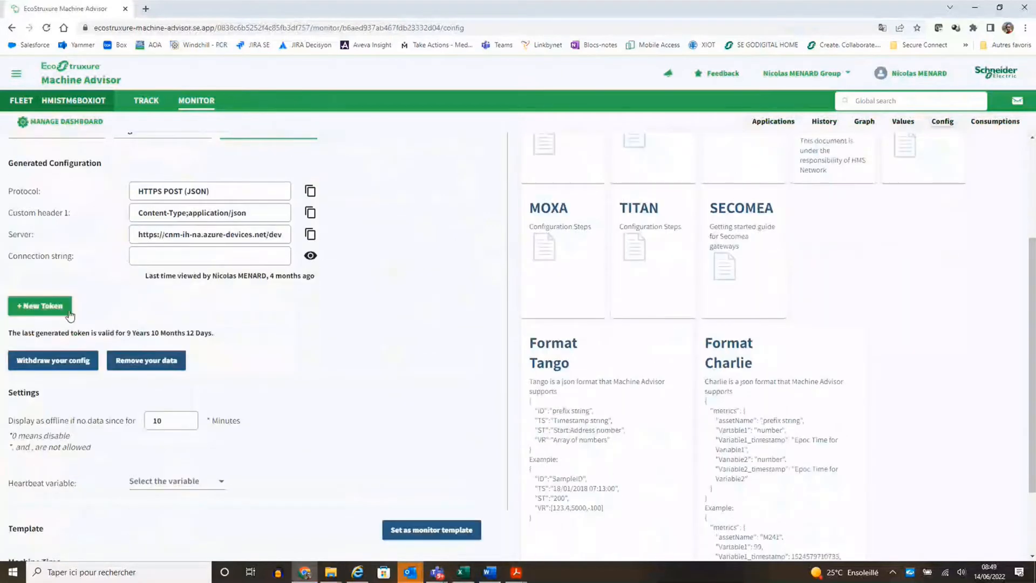
{"action": "left_click", "coordinate": [41, 307]}
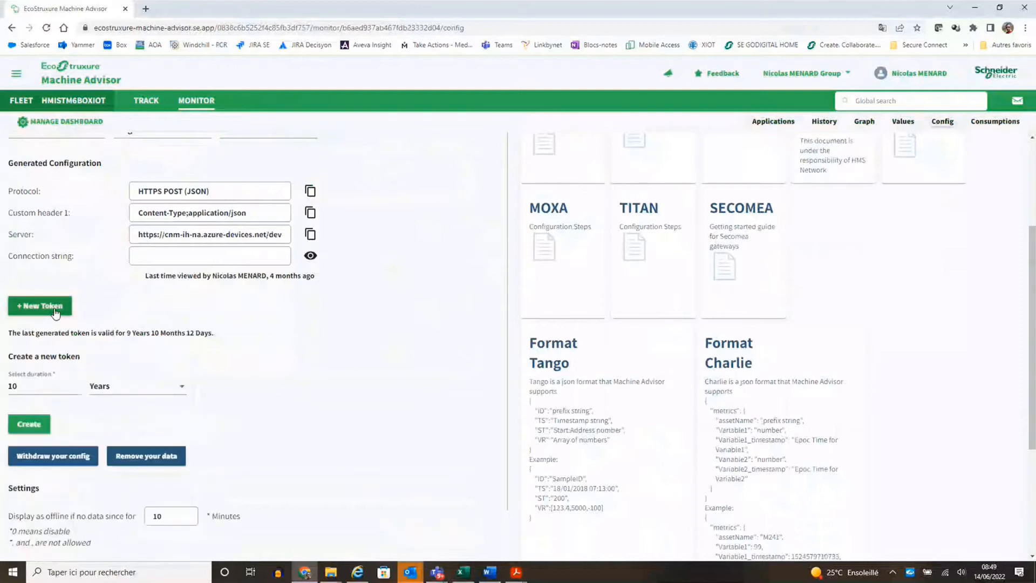
{"action": "scroll", "scroll_direction": "down", "scroll_amount": 3}
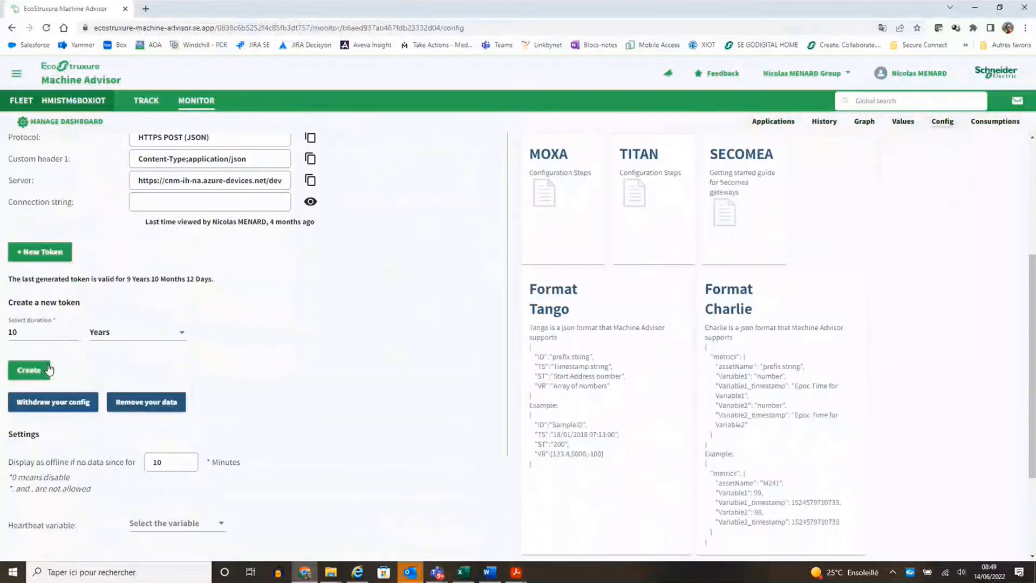
{"action": "left_click", "coordinate": [29, 371]}
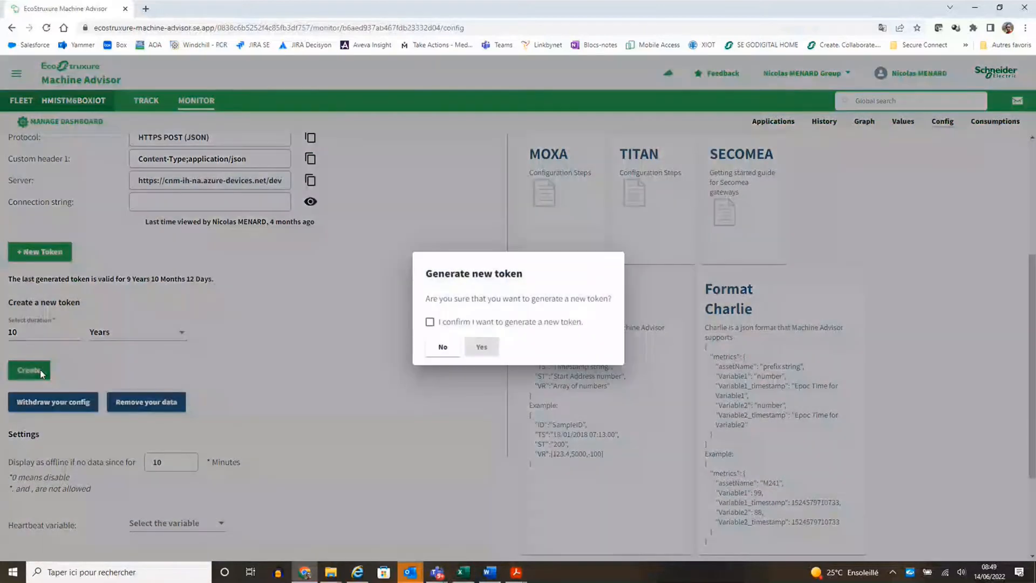
{"action": "left_click", "coordinate": [430, 322]}
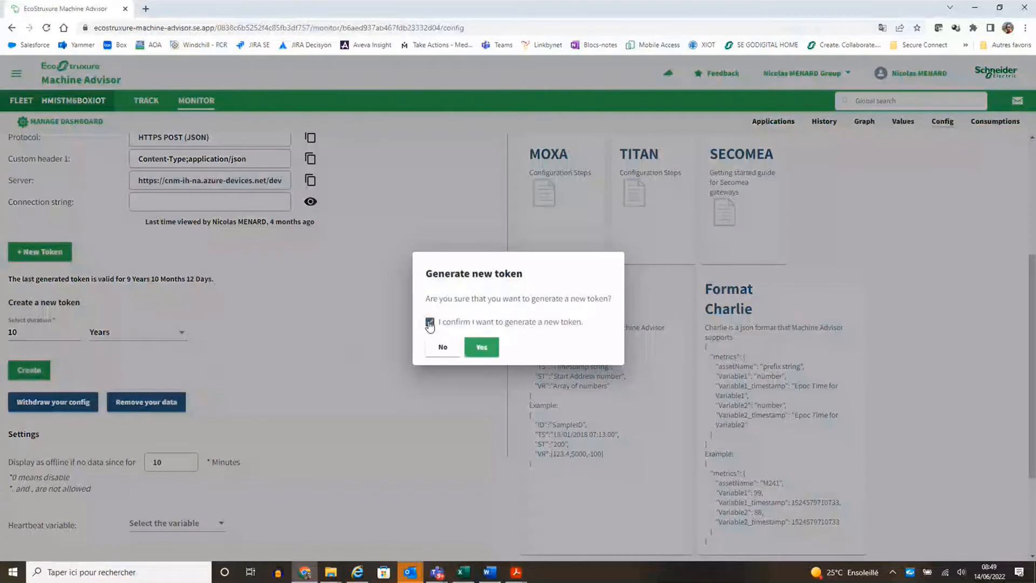
{"action": "left_click", "coordinate": [482, 348]}
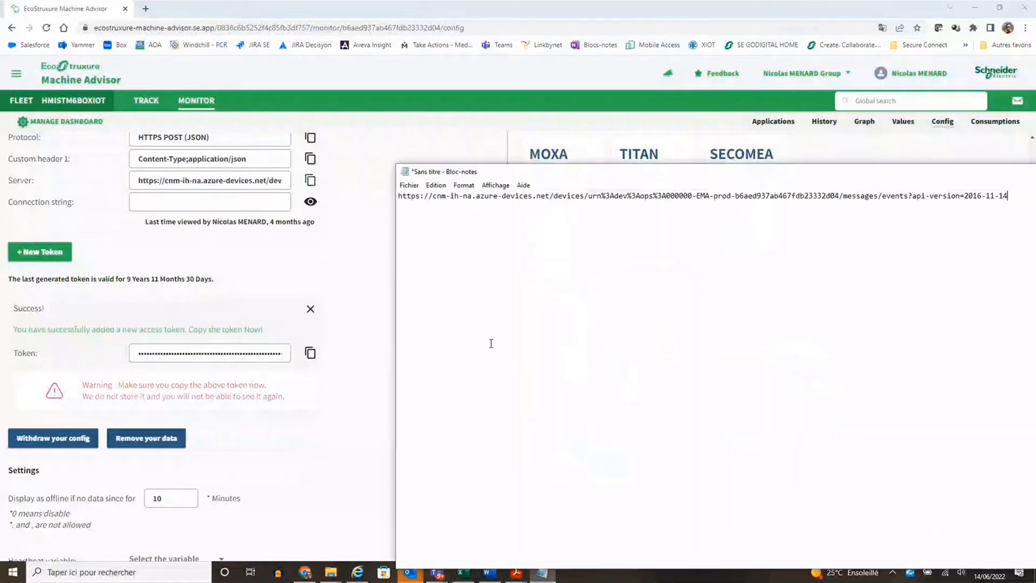
Step: Keep the server endpoint URL and token details in the untitled Notepad note
{"action": "key", "text": "Enter"}
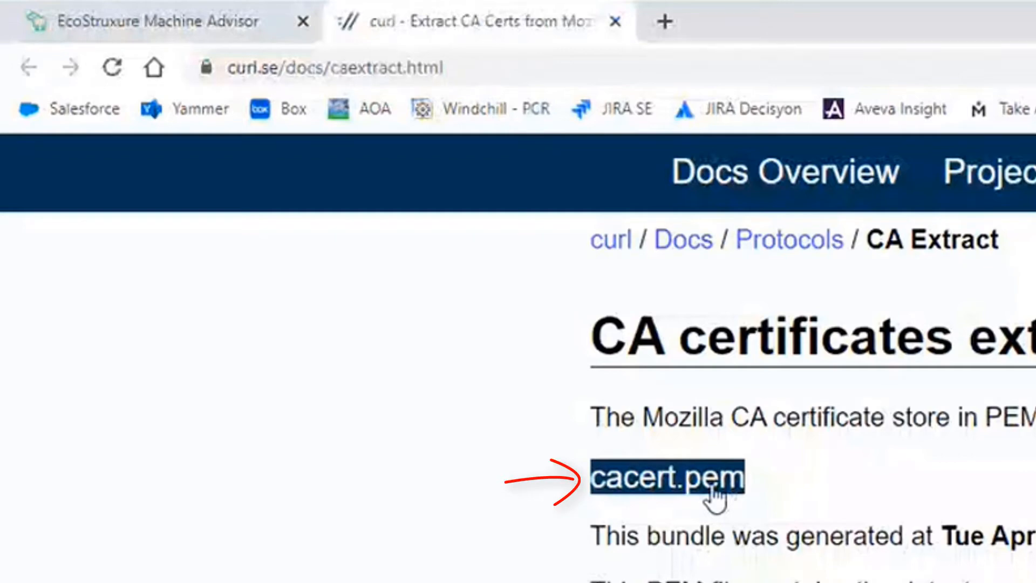
Step: Download the cacert.pem bundle from curl's CA extract page and show it in Downloads
{"action": "left_click", "coordinate": [668, 481]}
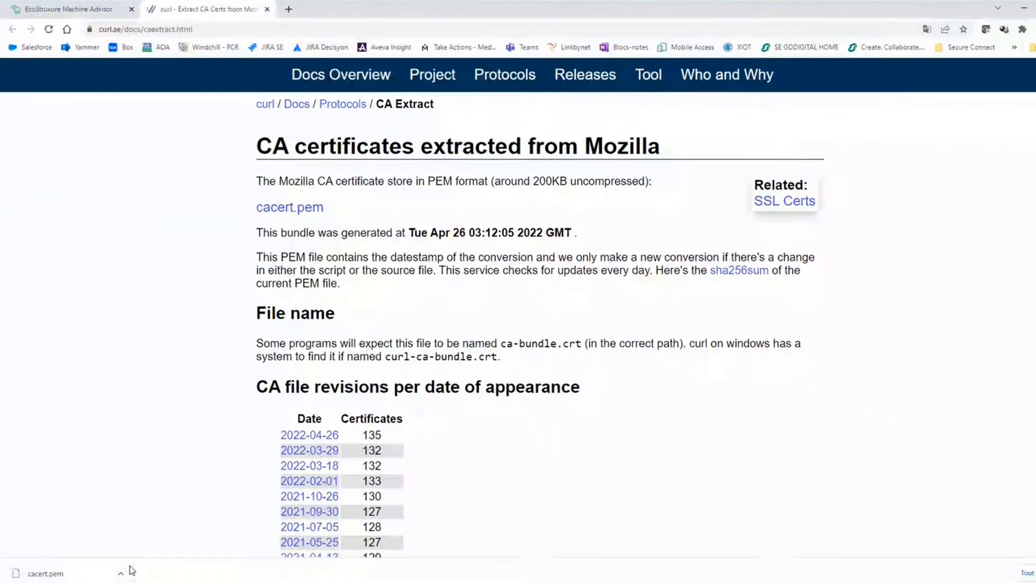
{"action": "left_click", "coordinate": [328, 572]}
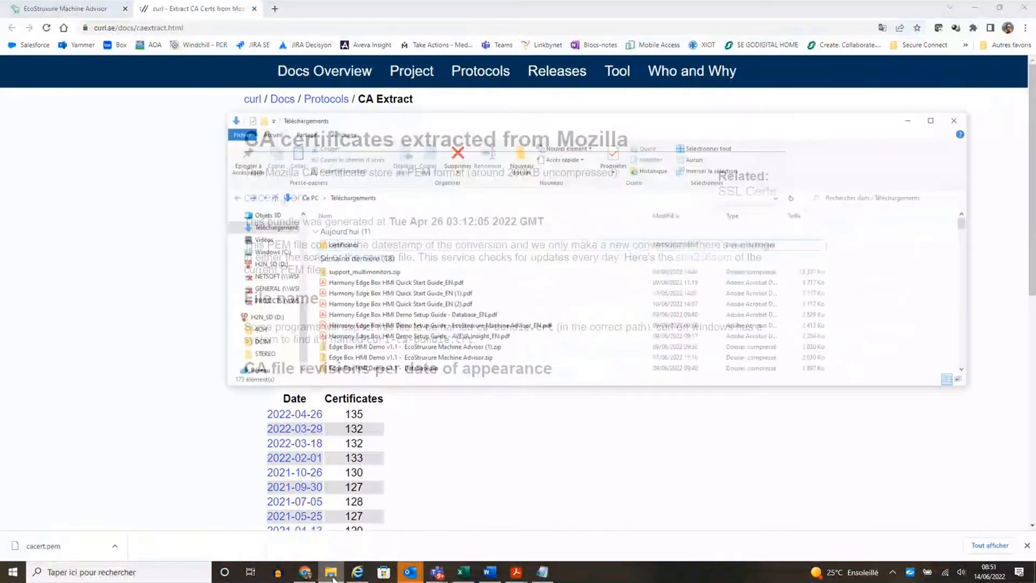
Step: In Téléchargements > certificates, rename cacert.pem to macha.pem
{"action": "left_click", "coordinate": [343, 220]}
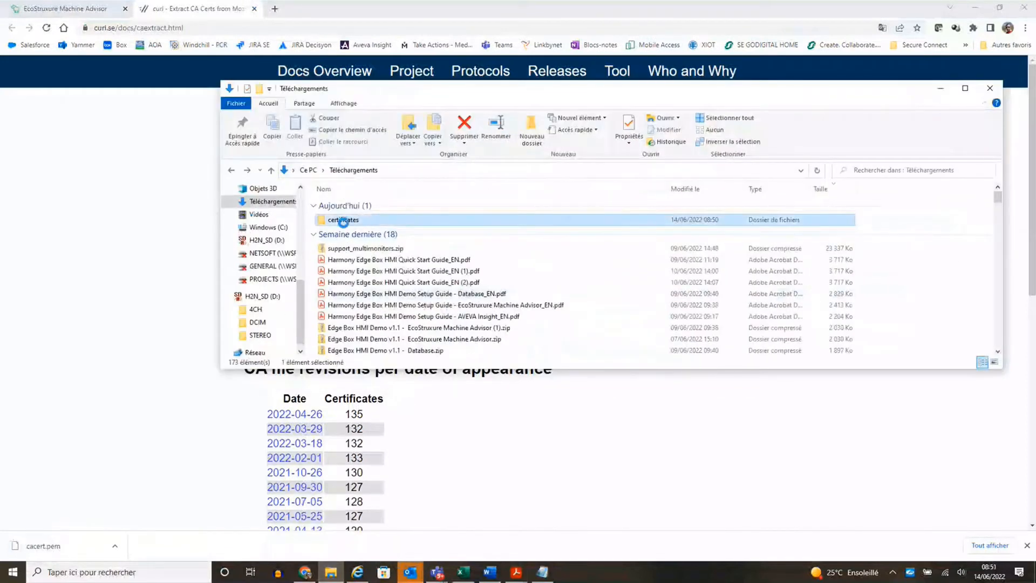
{"action": "left_click", "coordinate": [989, 87]}
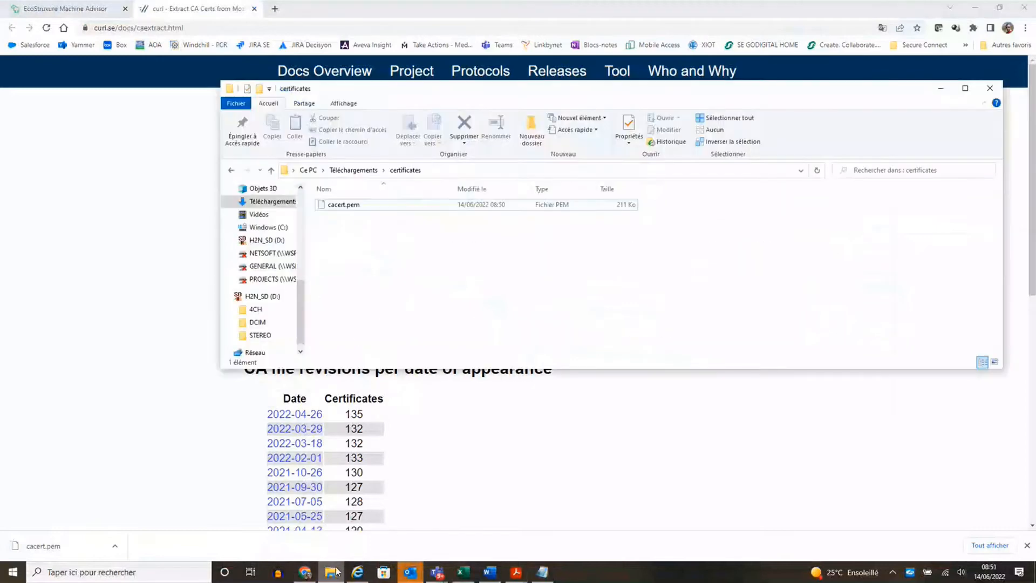
{"action": "left_click", "coordinate": [343, 206]}
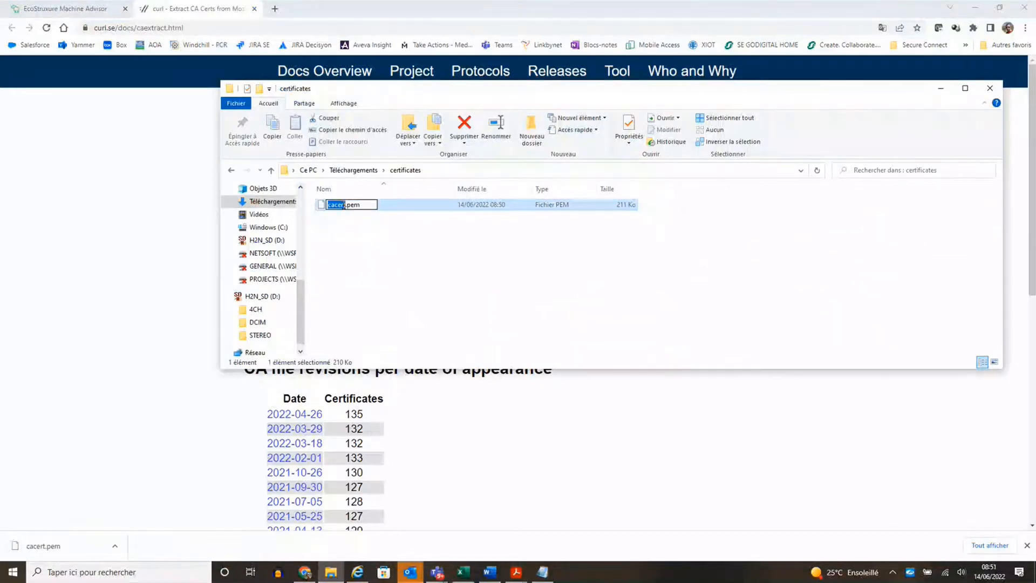
{"action": "type", "text": "macha"}
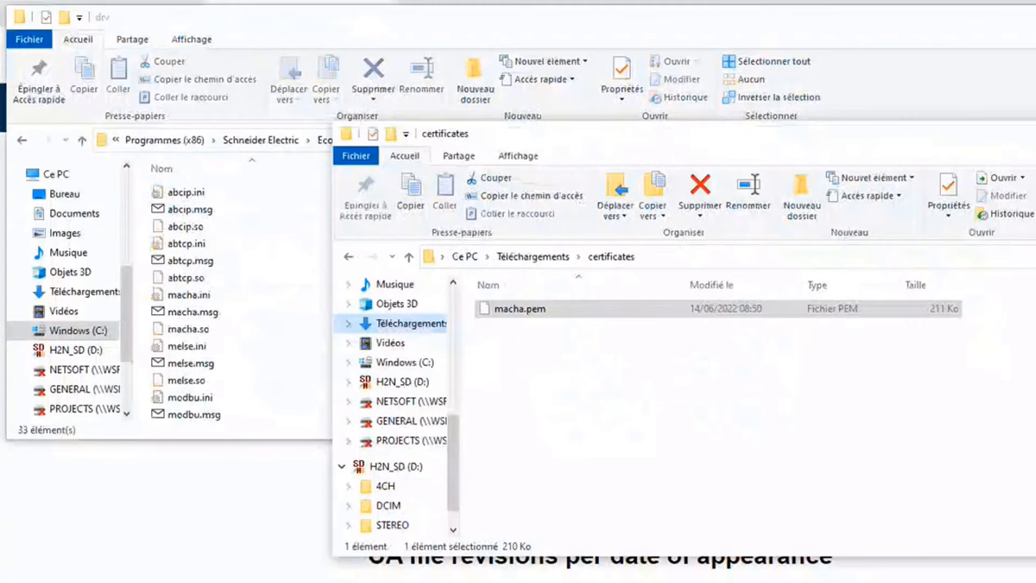
Step: Copy macha.pem into the IoTView drv folder, granting administrator permission
{"action": "right_click", "coordinate": [520, 309]}
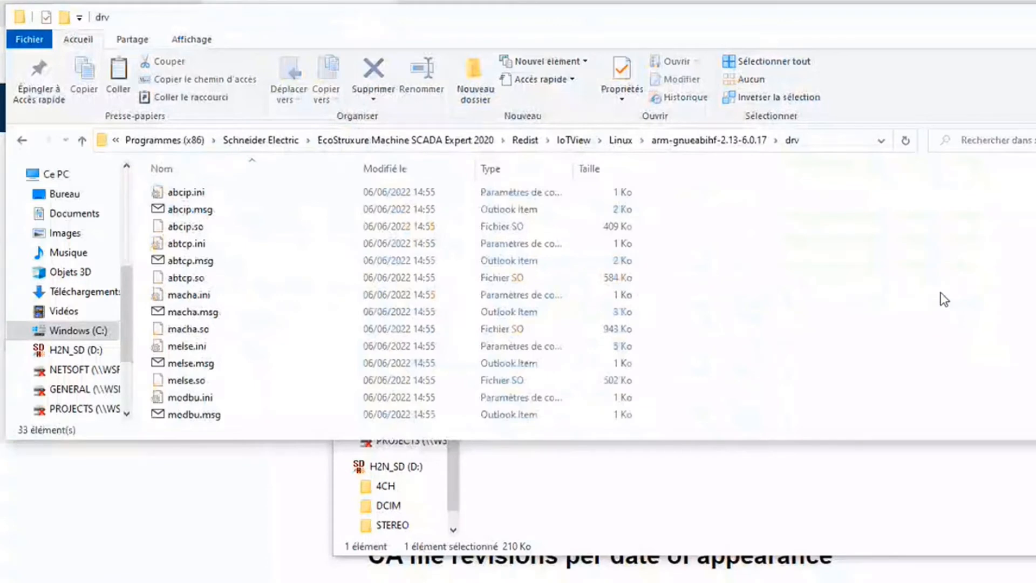
{"action": "right_click", "coordinate": [943, 298]}
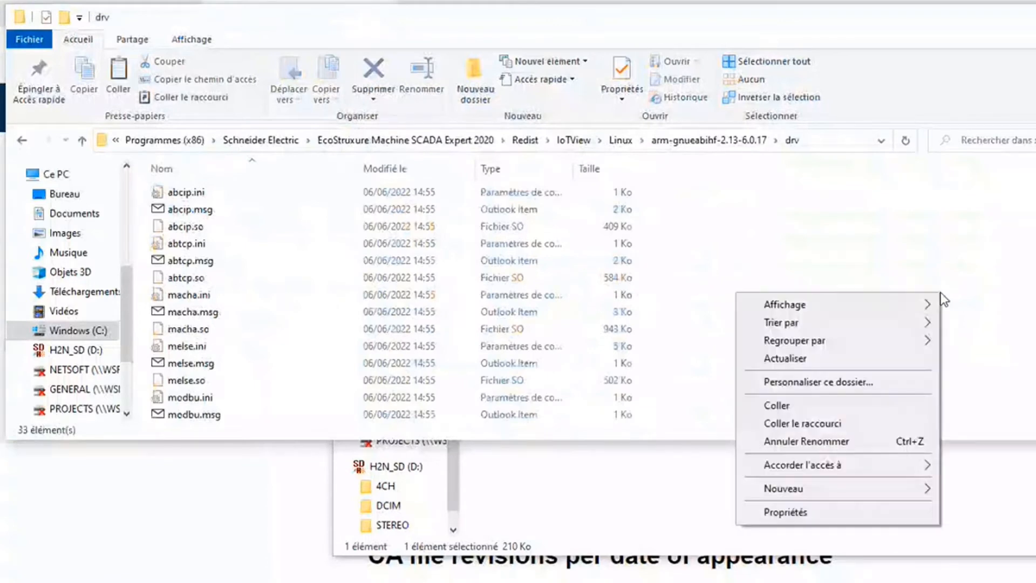
{"action": "left_click", "coordinate": [777, 405]}
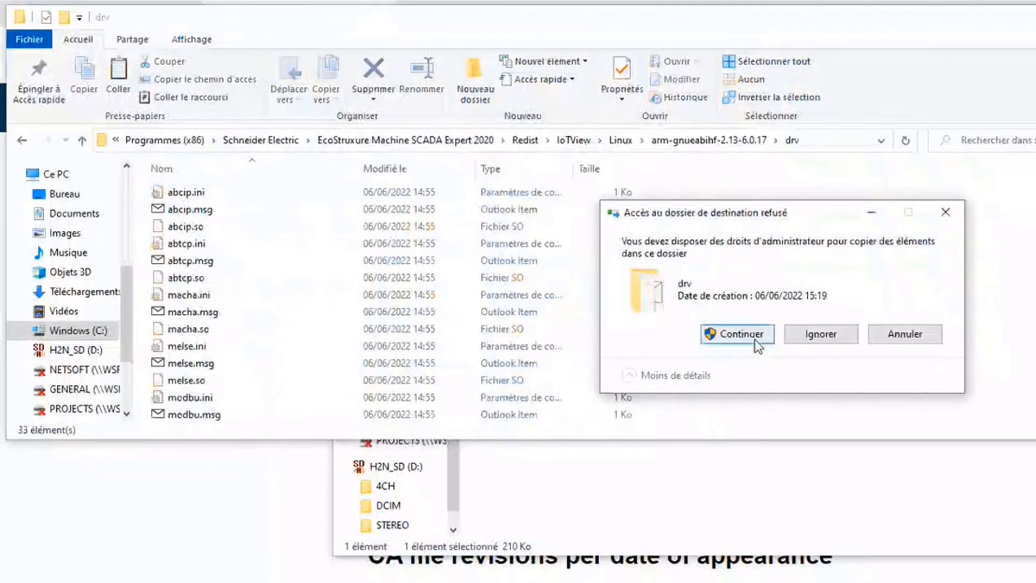
{"action": "left_click", "coordinate": [738, 335]}
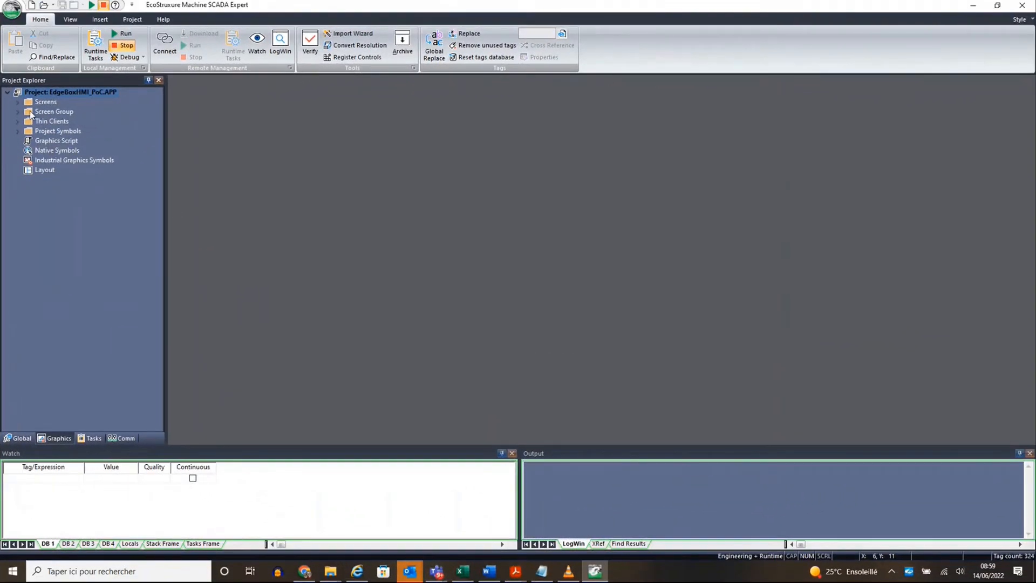
Step: From Comm > Drivers > MACHA, open the Machine Advisor Upload sheet and select a Station cell
{"action": "left_click", "coordinate": [123, 438]}
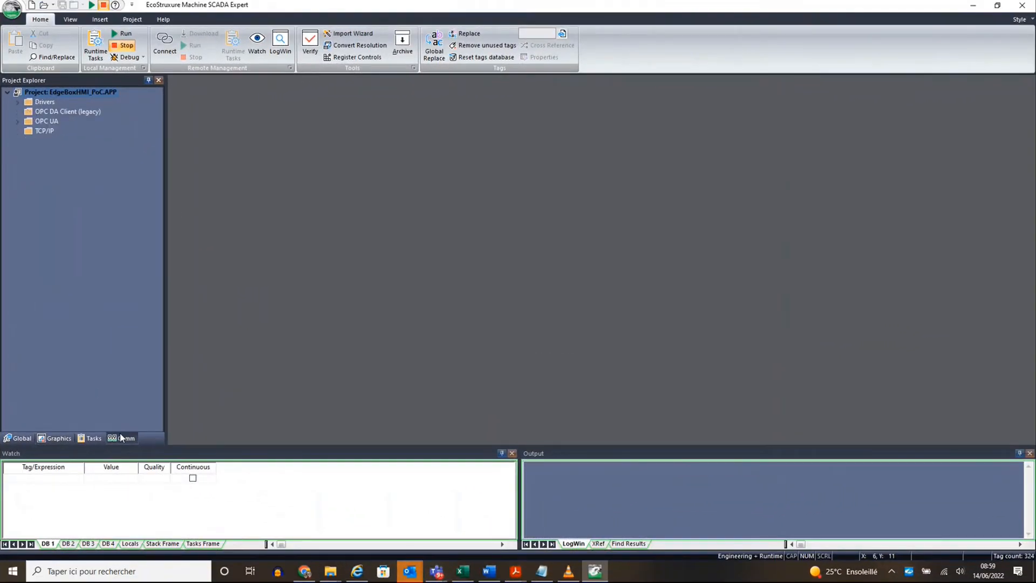
{"action": "left_click", "coordinate": [17, 102]}
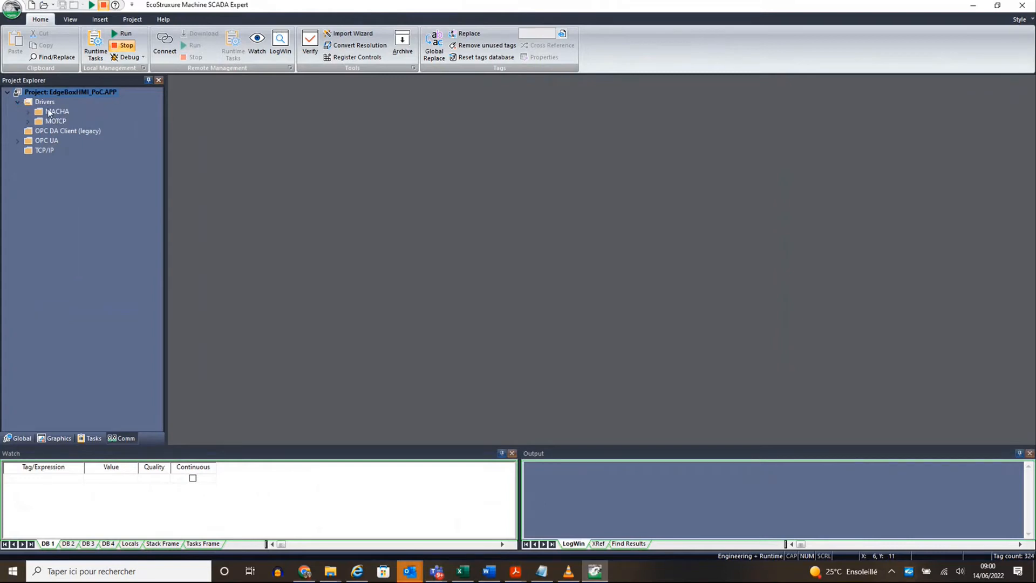
{"action": "left_click", "coordinate": [30, 112]}
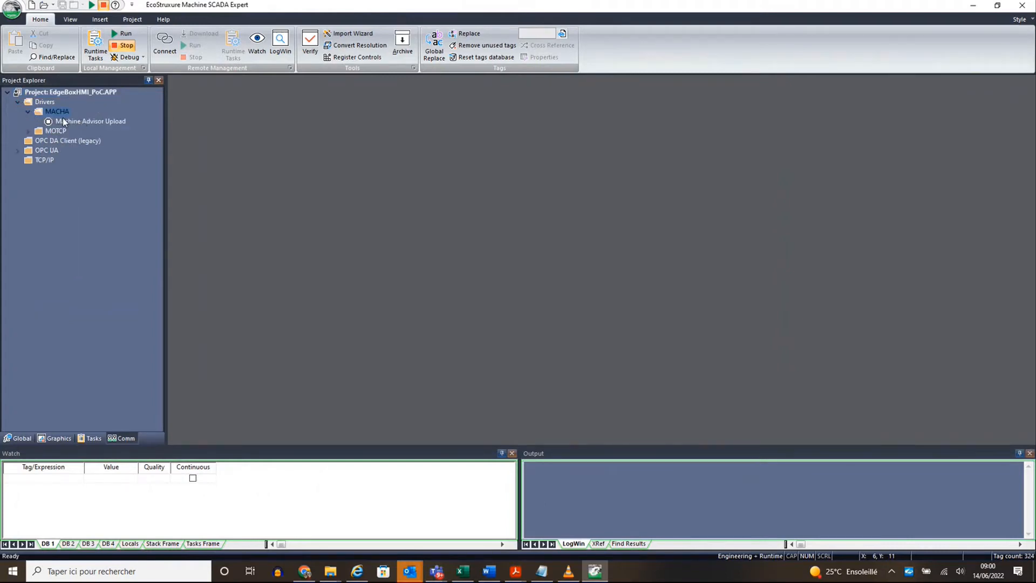
{"action": "double_click", "coordinate": [93, 121]}
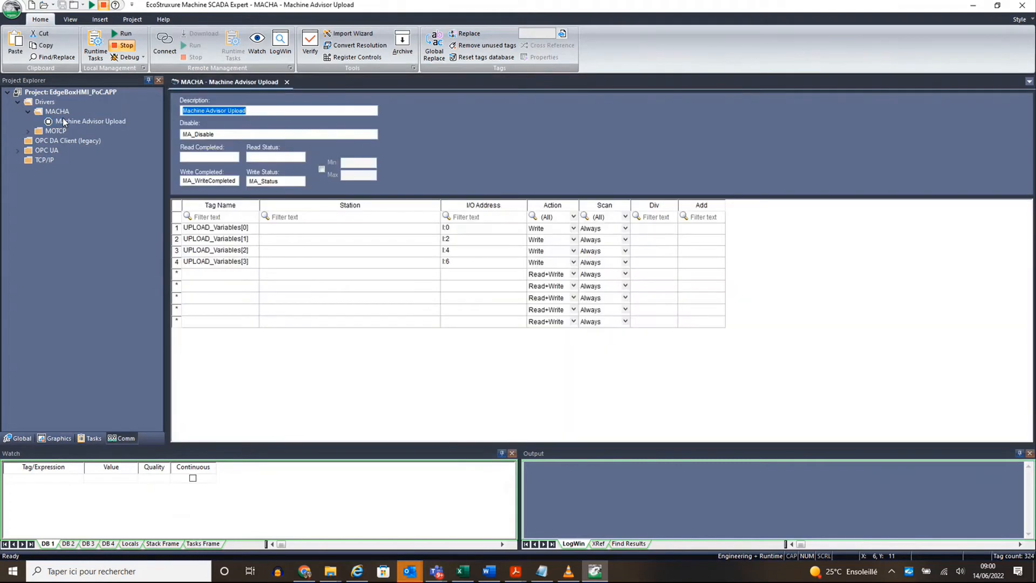
{"action": "left_click", "coordinate": [216, 228]}
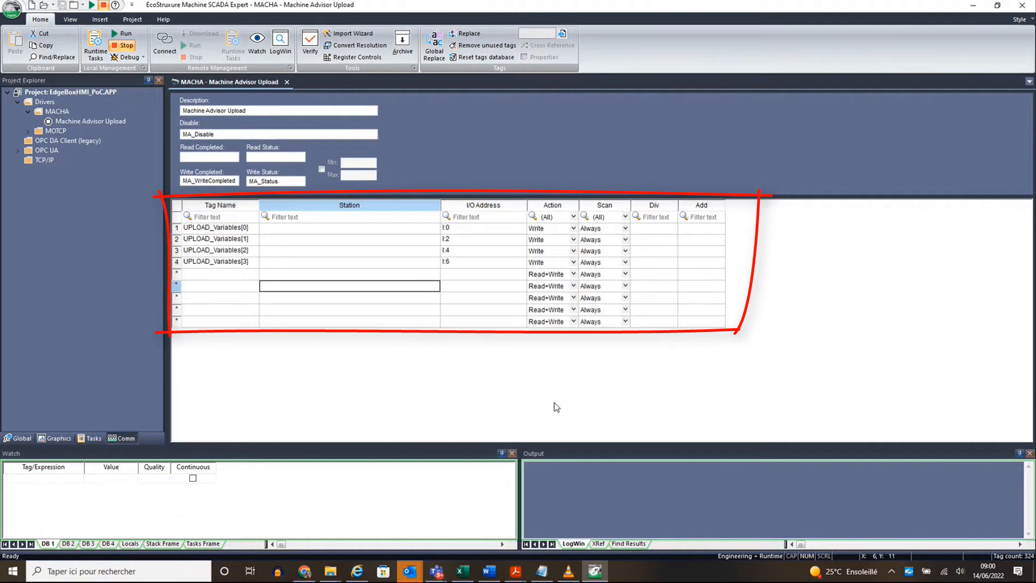
{"action": "mouse_move", "coordinate": [593, 572]}
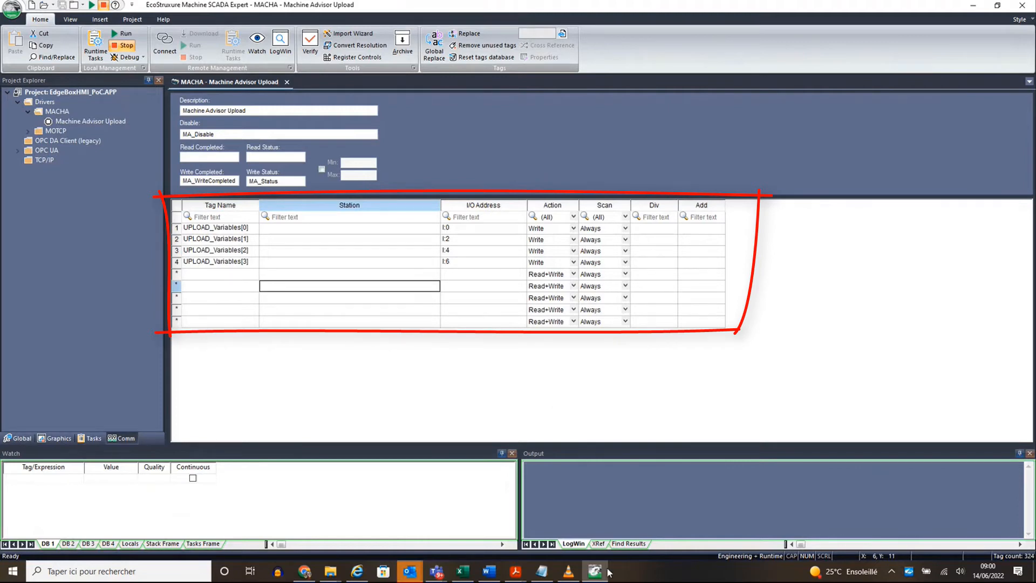
Step: Paste the Azure device messages URL from Notepad as the Station of all four UPLOAD_Variables rows
{"action": "left_click", "coordinate": [541, 571]}
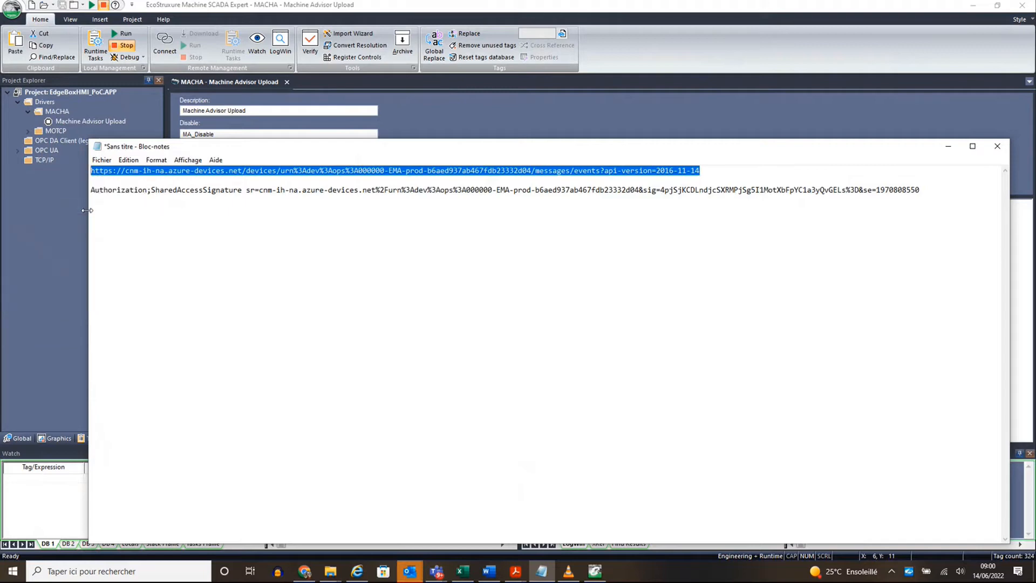
{"action": "mouse_move", "coordinate": [948, 147]}
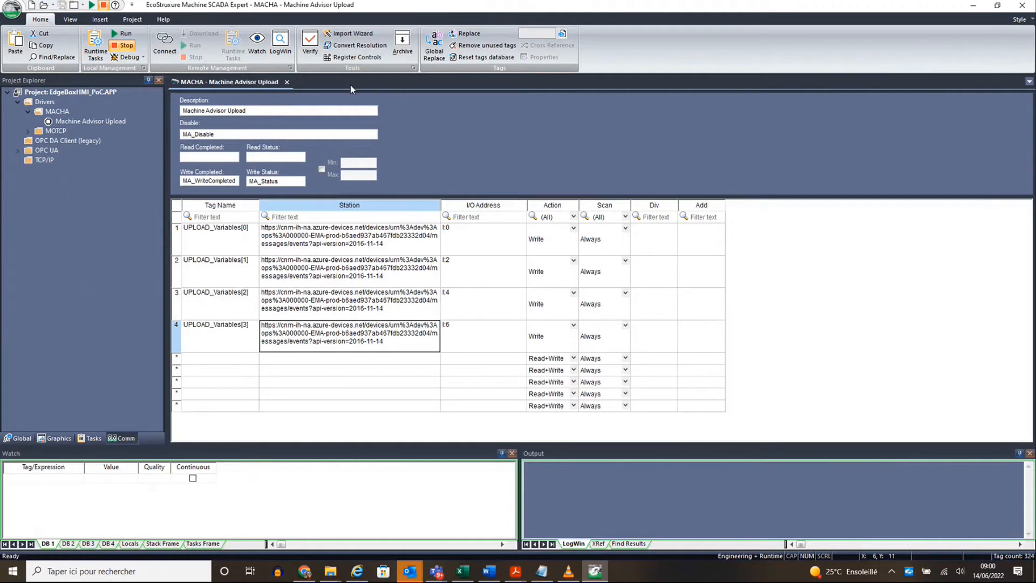
{"action": "mouse_move", "coordinate": [351, 89]}
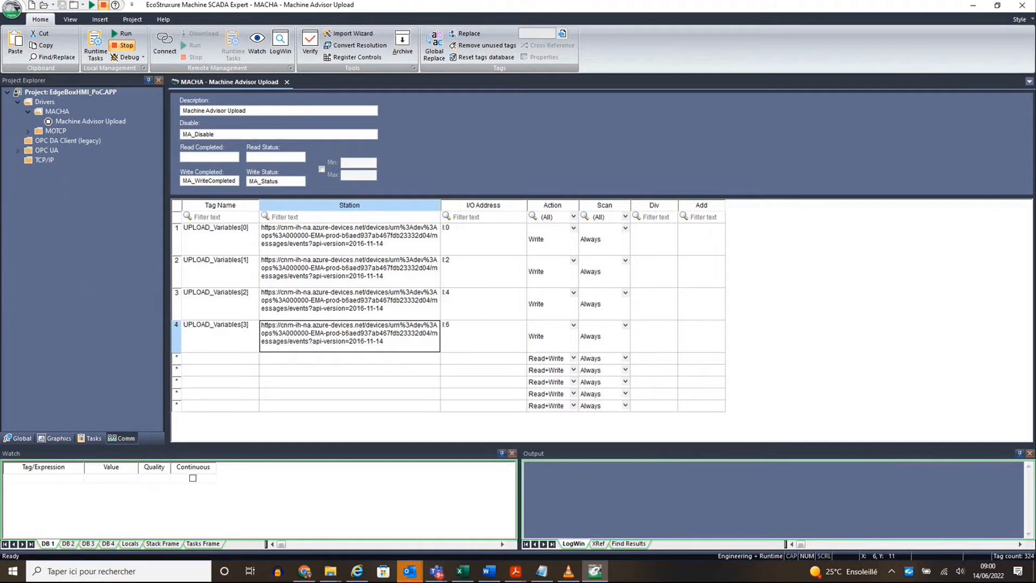
{"action": "left_click", "coordinate": [54, 111]}
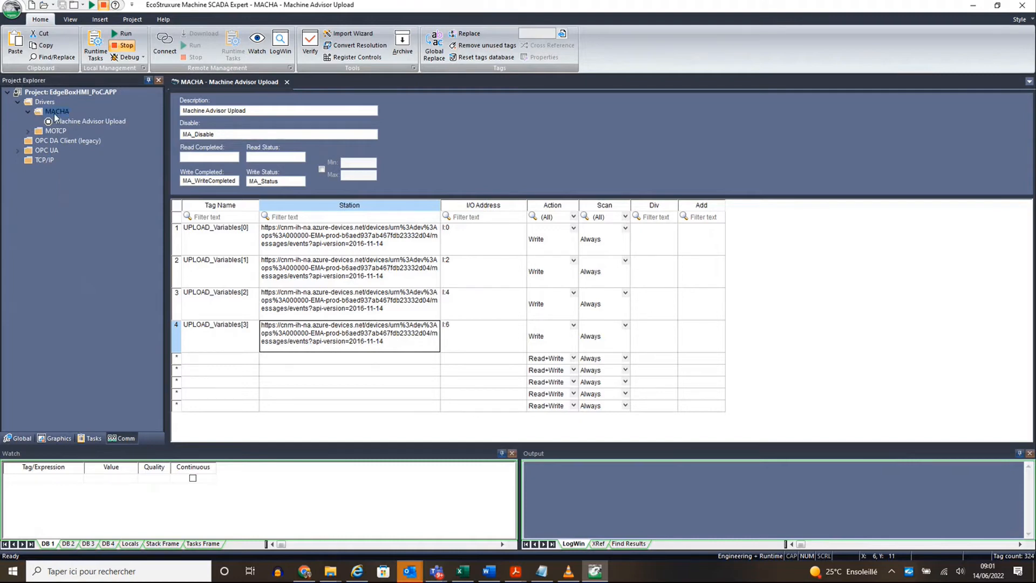
Step: In MACHA driver Settings, choose Tango JSON format and show the station authentication information
{"action": "right_click", "coordinate": [56, 111]}
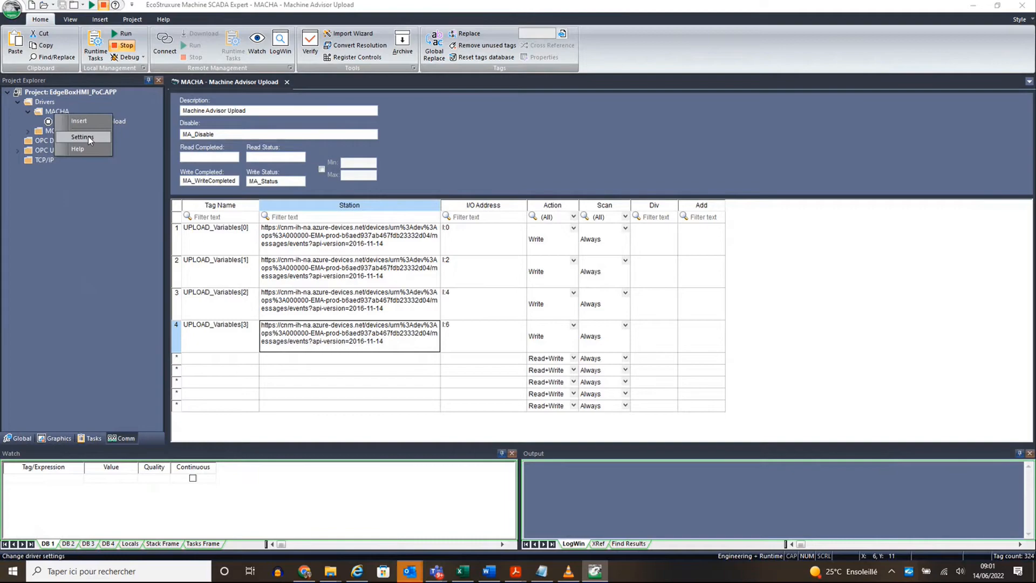
{"action": "left_click", "coordinate": [83, 137]}
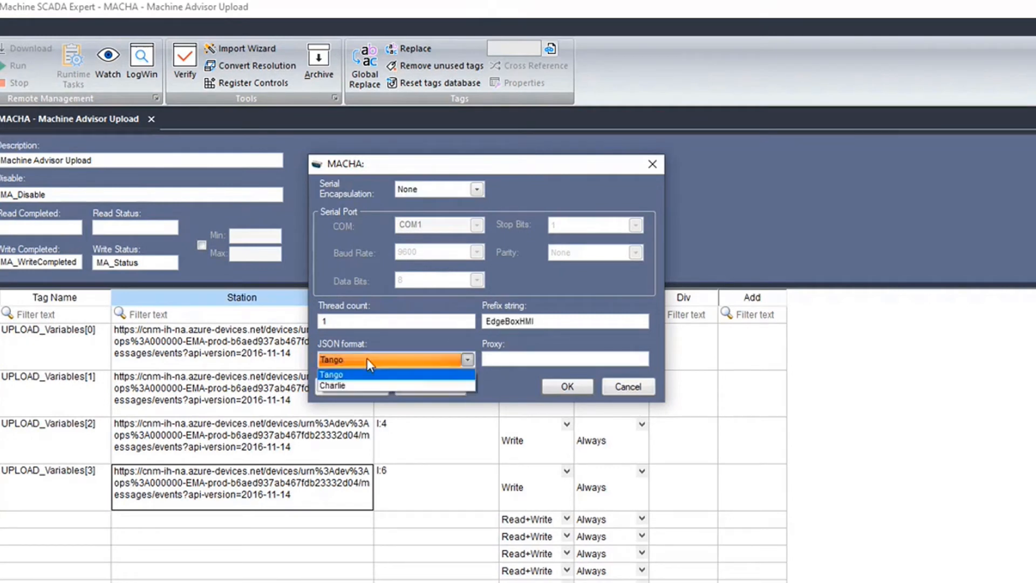
{"action": "left_click", "coordinate": [332, 373]}
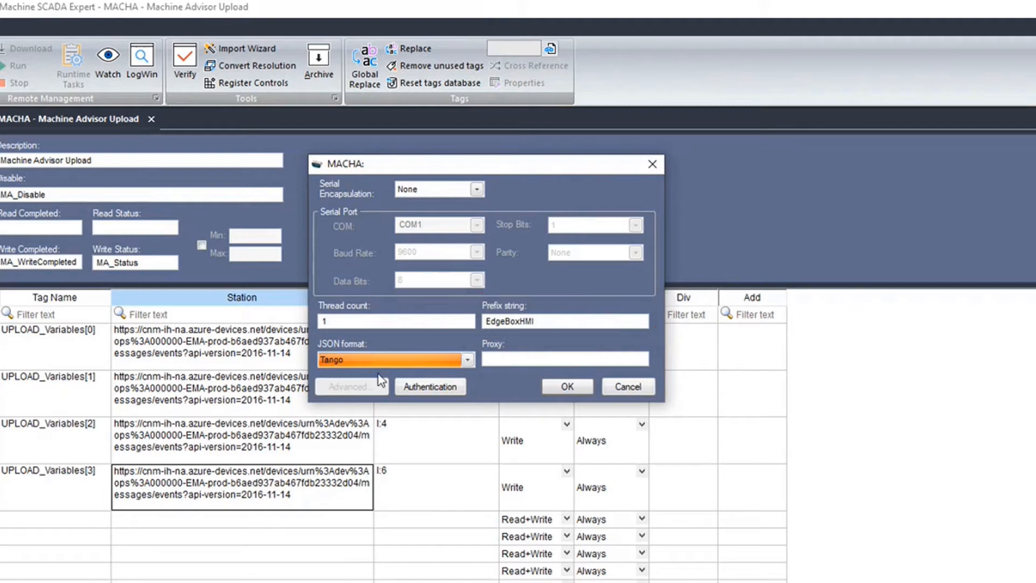
{"action": "left_click", "coordinate": [430, 386]}
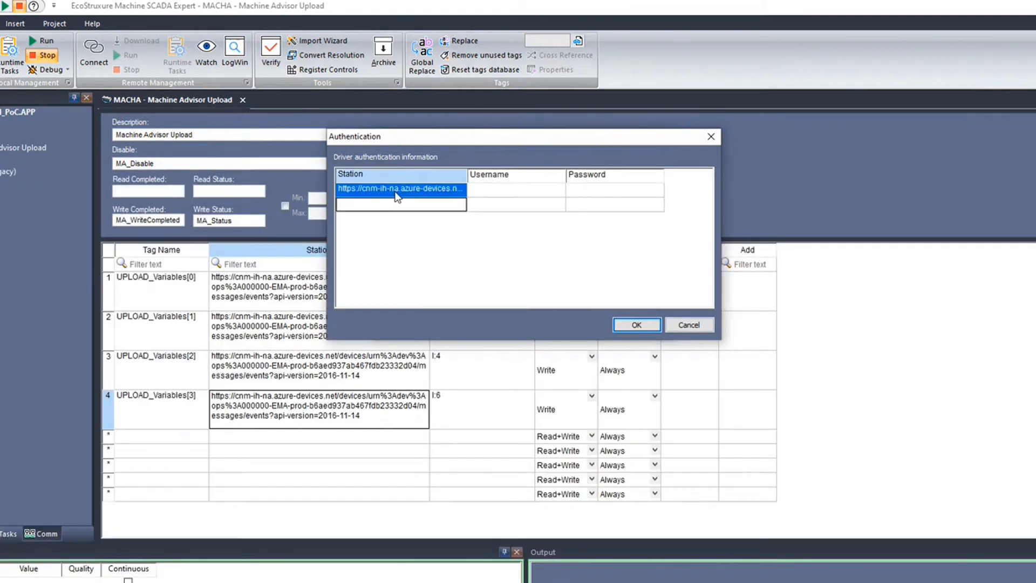
Step: Select the whole SharedAccessSignature token in Notepad to use as the station password
{"action": "left_click", "coordinate": [516, 188]}
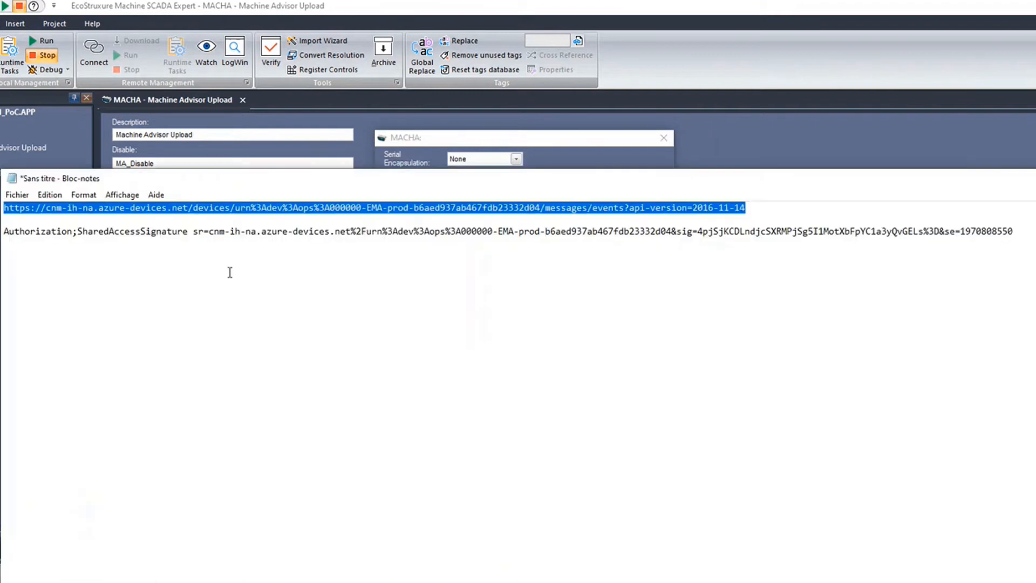
{"action": "double_click", "coordinate": [85, 231]}
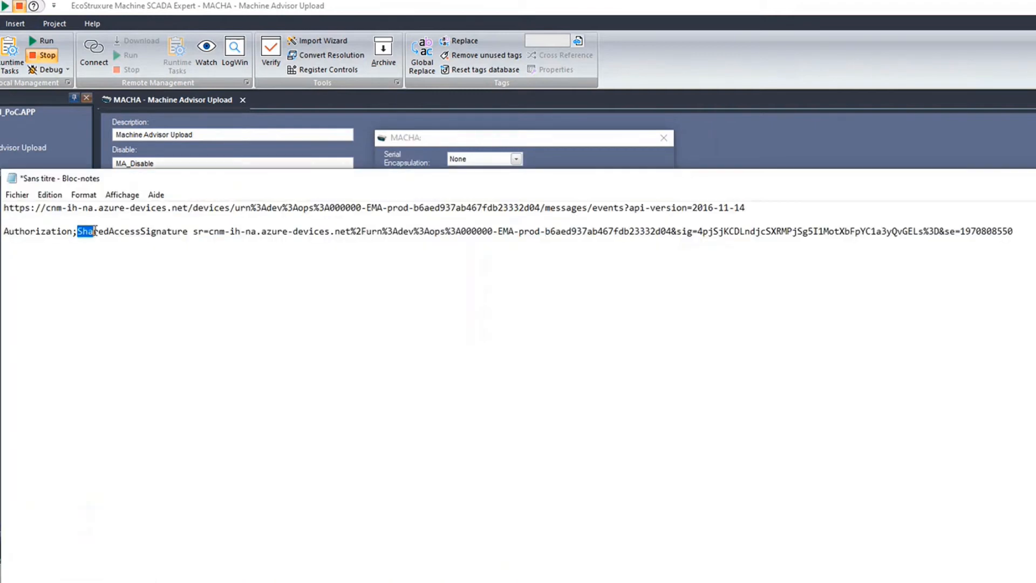
{"action": "left_click_drag", "start_coordinate": [77, 232], "coordinate": [489, 232]}
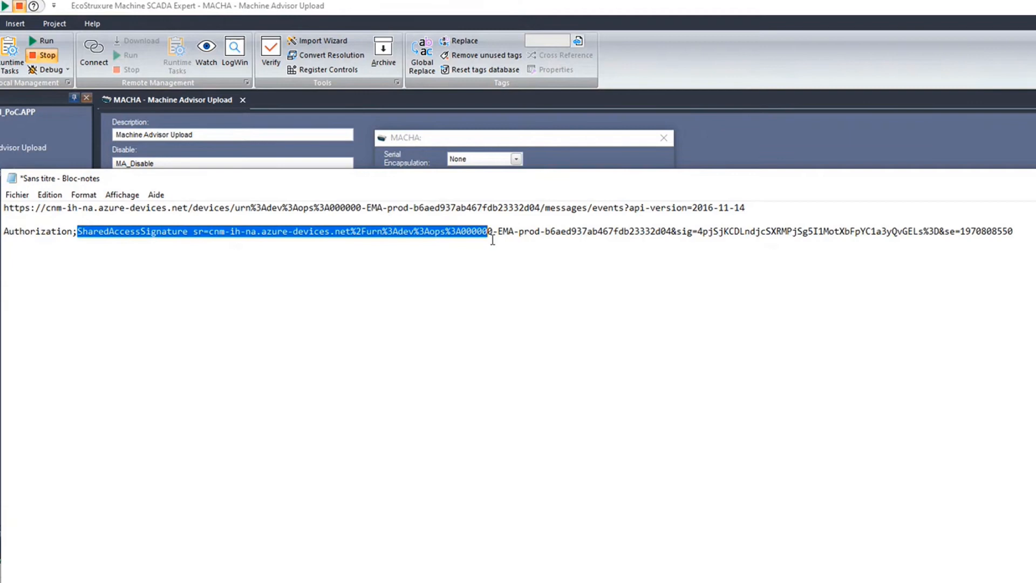
{"action": "left_click_drag", "start_coordinate": [486, 232], "coordinate": [1024, 232]}
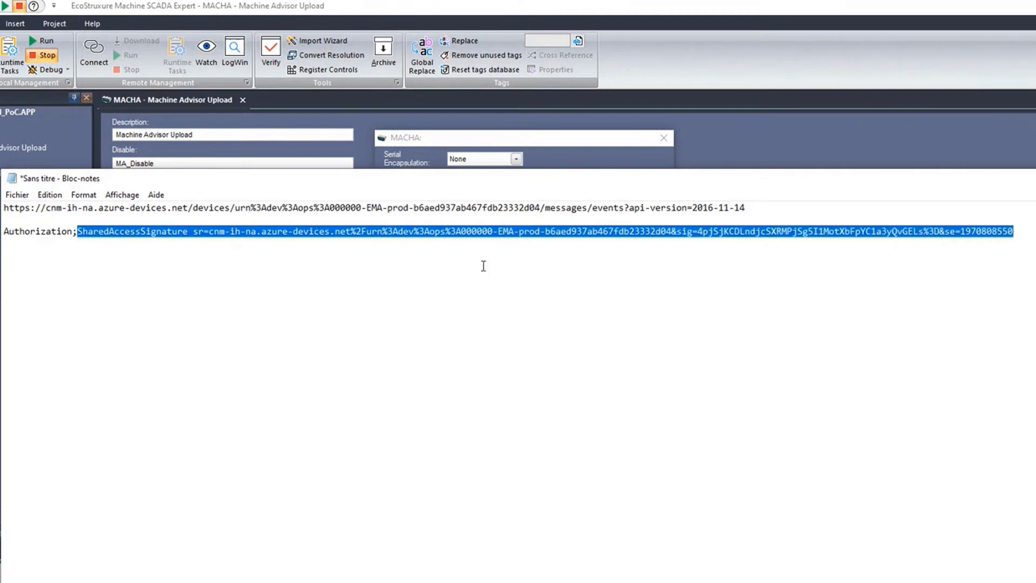
{"action": "mouse_move", "coordinate": [400, 281]}
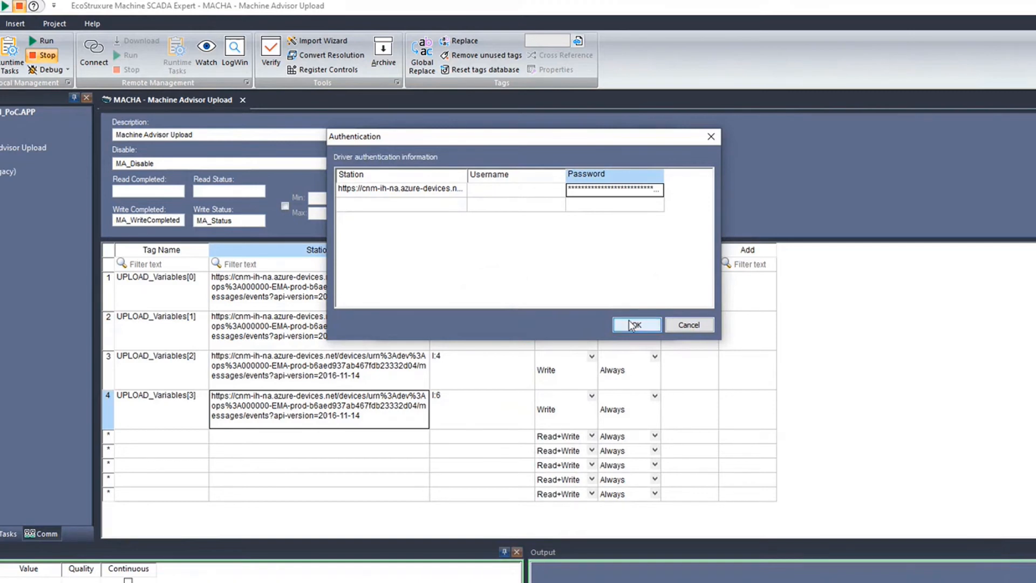
Step: Confirm the token as the station password and apply the MACHA driver settings
{"action": "left_click", "coordinate": [637, 325]}
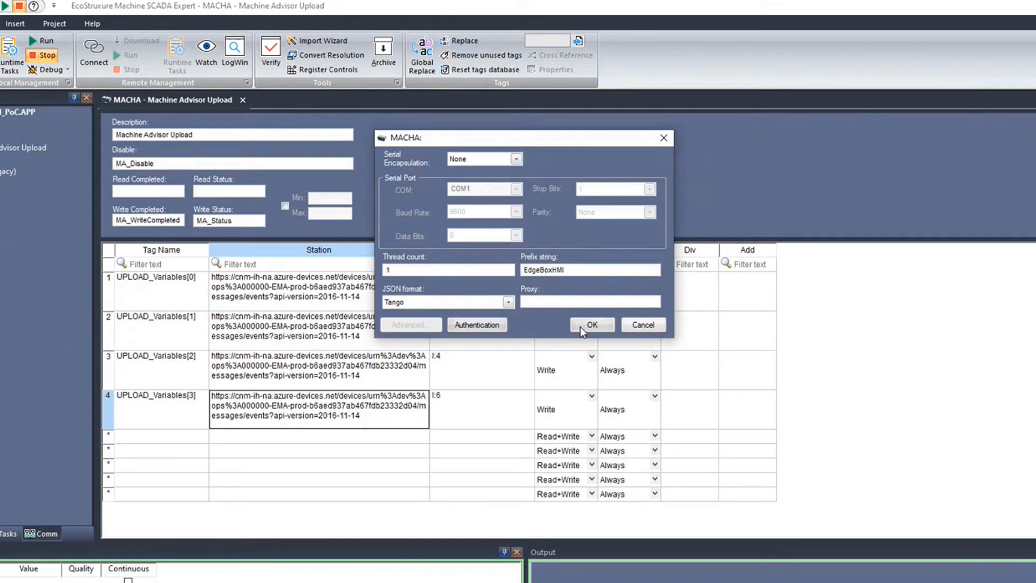
{"action": "left_click", "coordinate": [592, 324]}
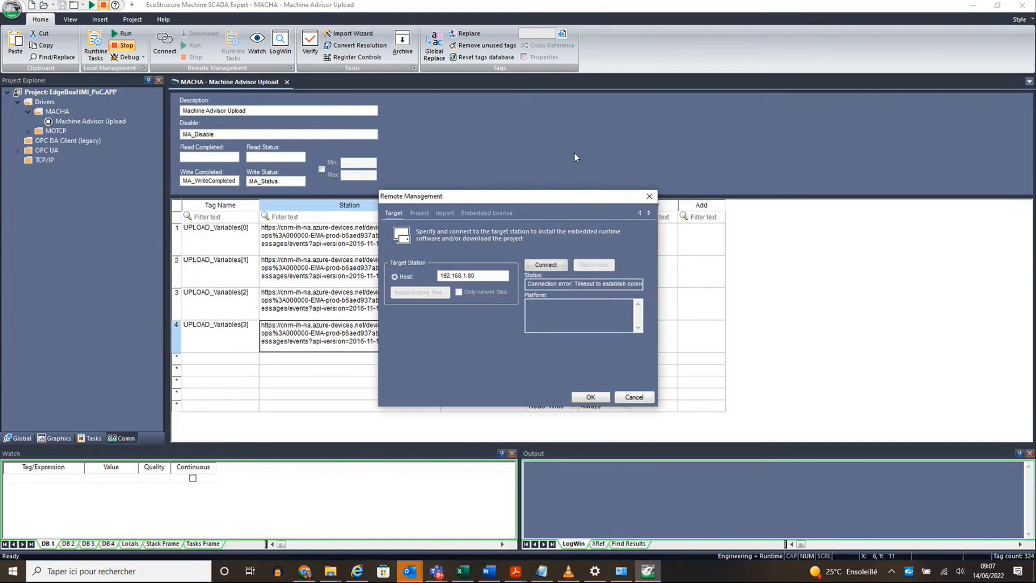
Step: Connect to the target station, download the project, run it and close Remote Management
{"action": "left_click", "coordinate": [545, 264]}
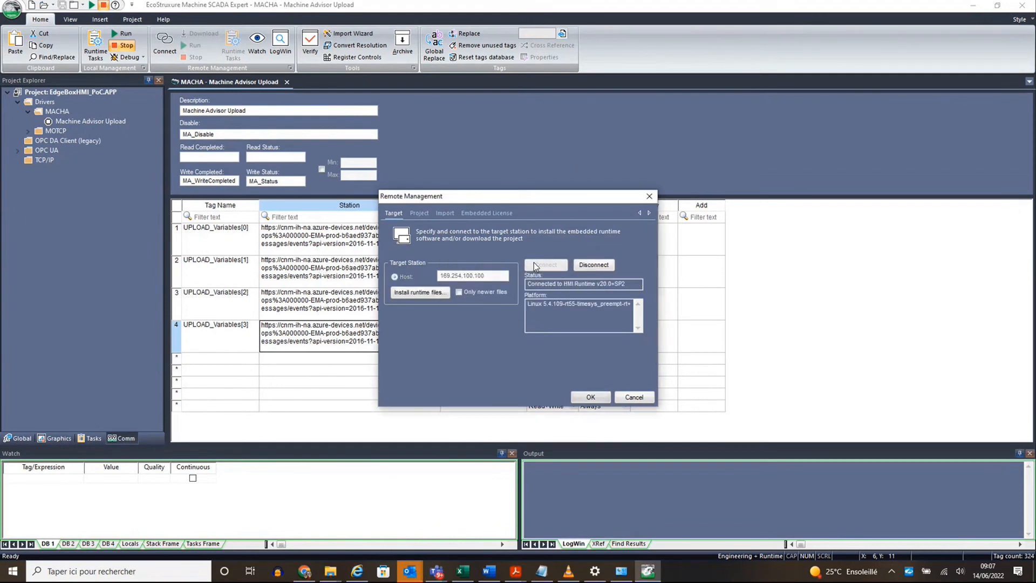
{"action": "left_click", "coordinate": [419, 213]}
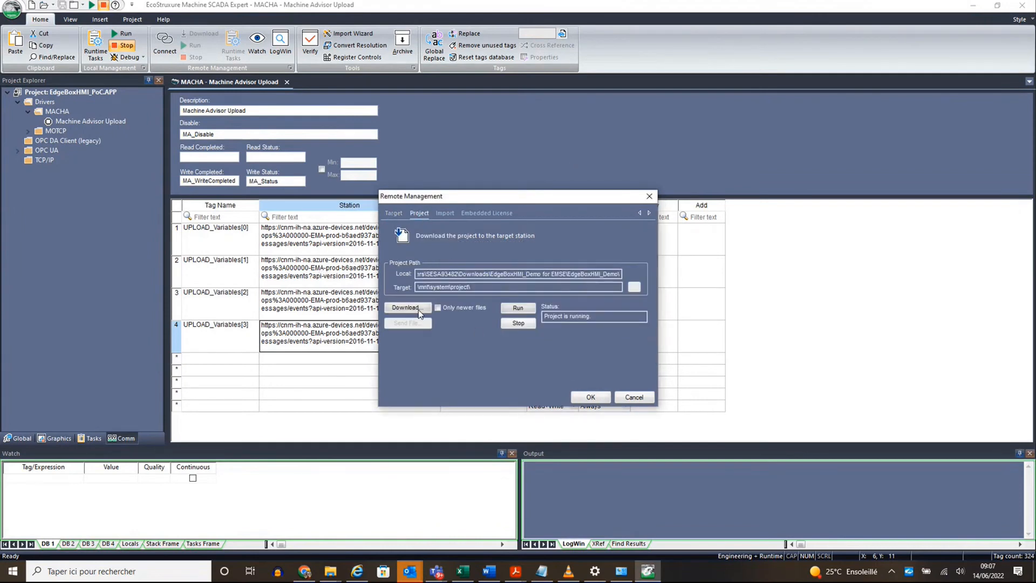
{"action": "left_click", "coordinate": [408, 307]}
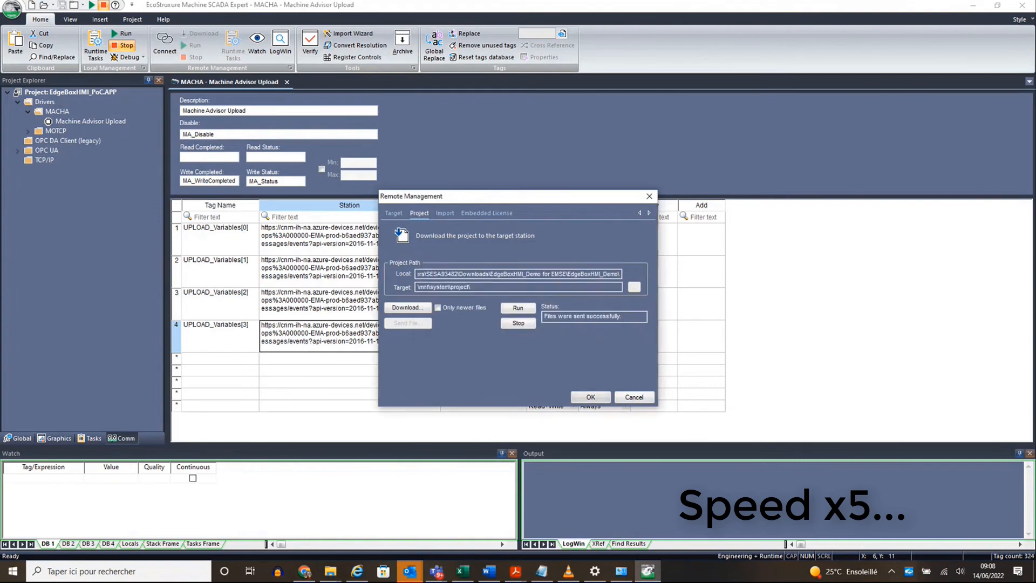
{"action": "left_click", "coordinate": [519, 307]}
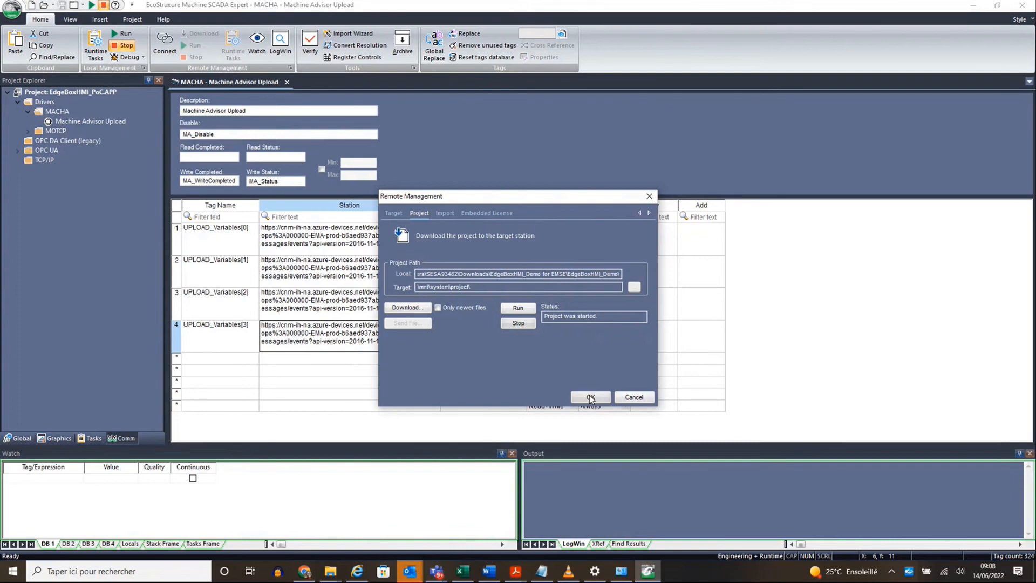
{"action": "left_click", "coordinate": [591, 398]}
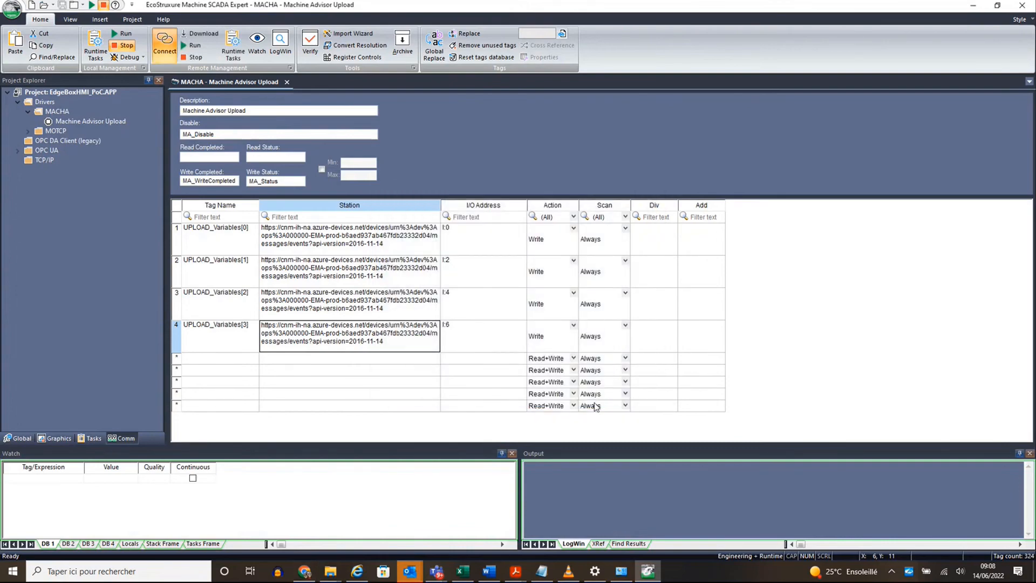
Step: Monitor machine HMISTM6BOXIOT from the fleet overview and show its Graph page
{"action": "left_click", "coordinate": [304, 573]}
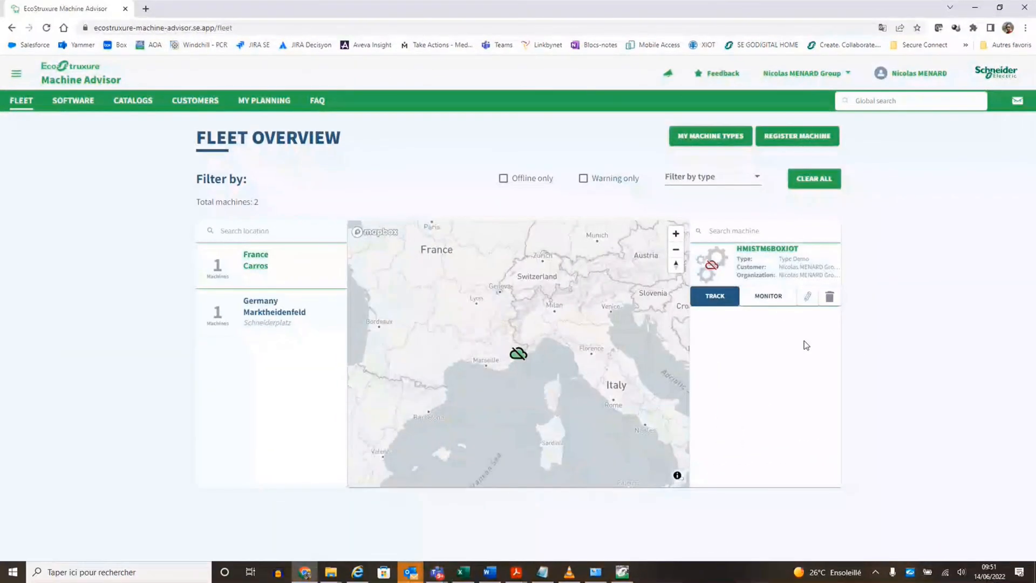
{"action": "left_click", "coordinate": [768, 295]}
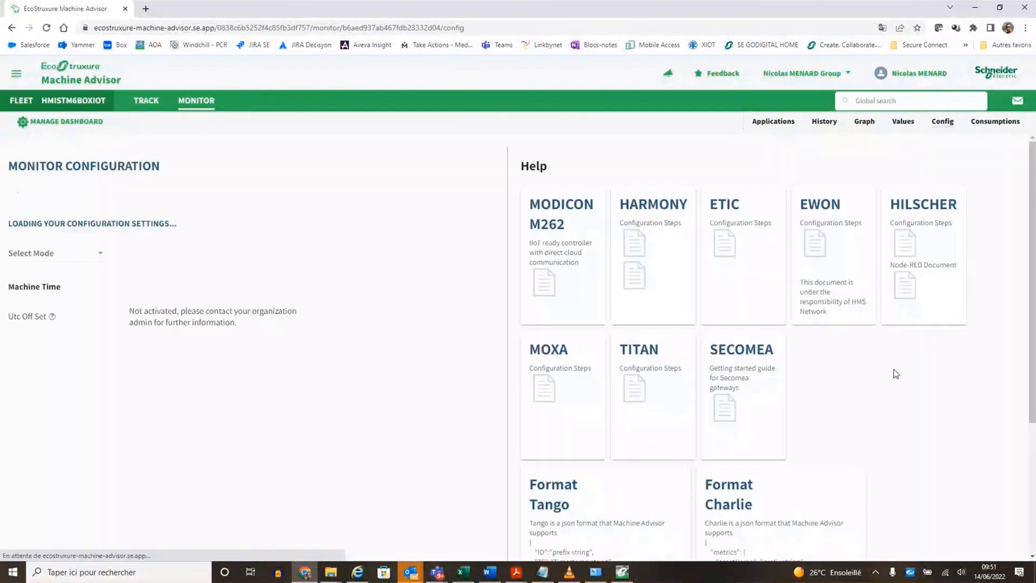
{"action": "left_click", "coordinate": [863, 121]}
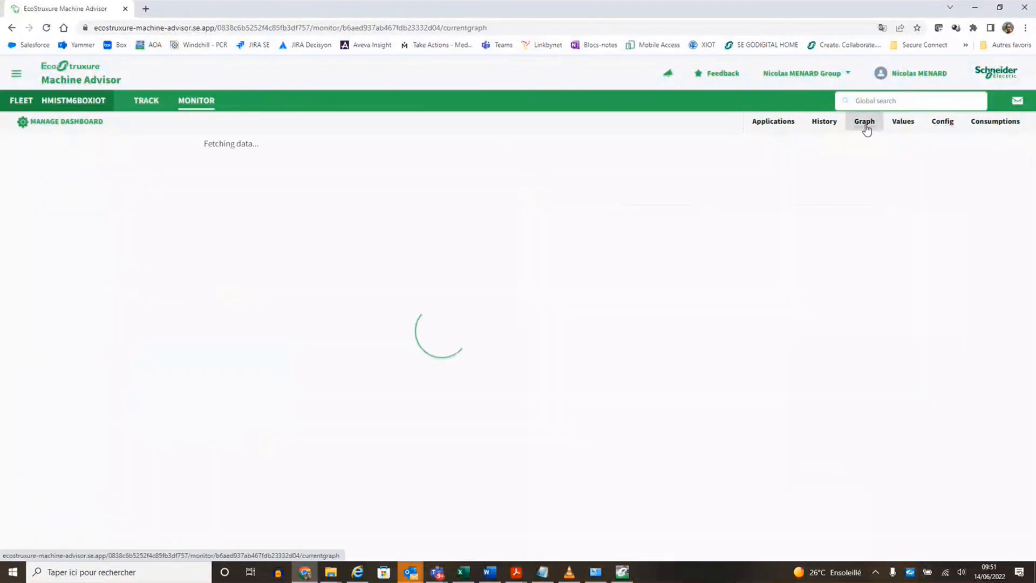
{"action": "left_click", "coordinate": [864, 121]}
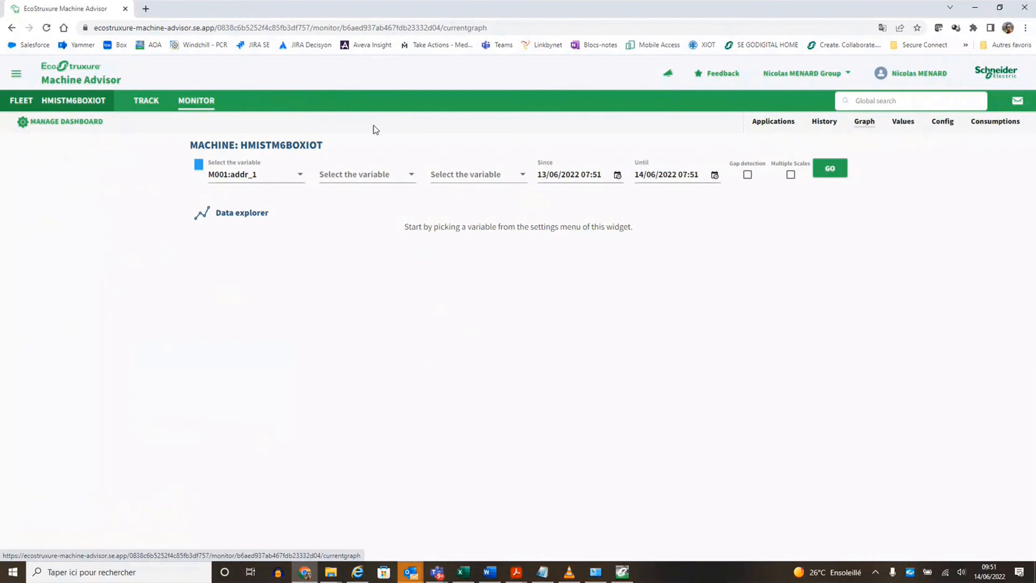
Step: Choose M001:addr_1 as the first plotted variable and begin picking the second
{"action": "left_click", "coordinate": [254, 175]}
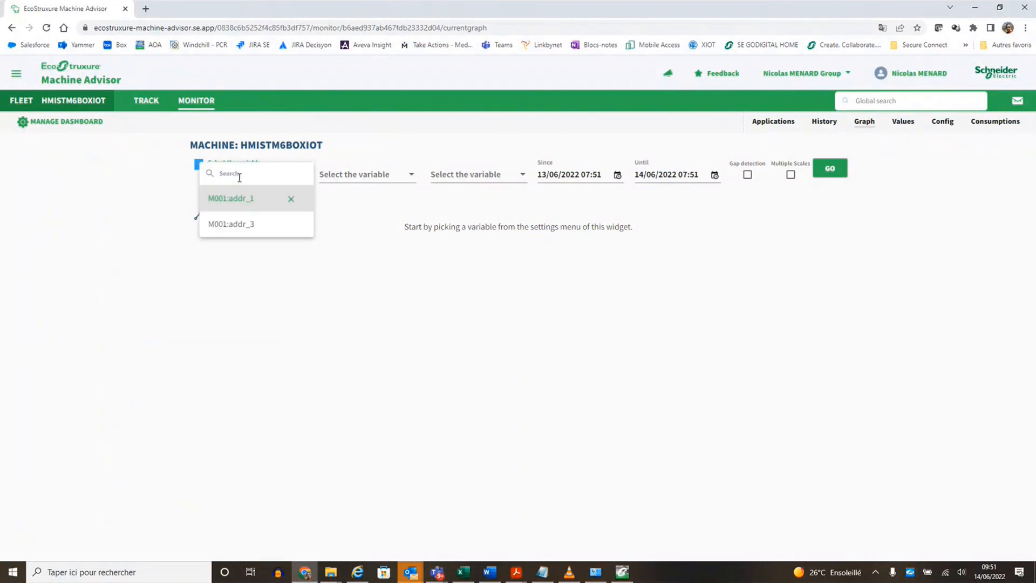
{"action": "left_click", "coordinate": [231, 199]}
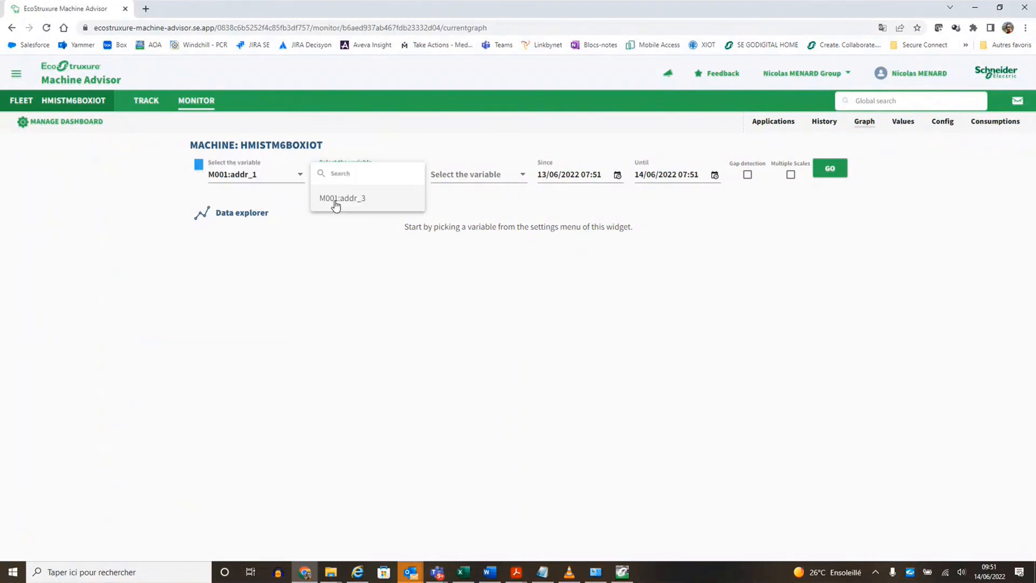